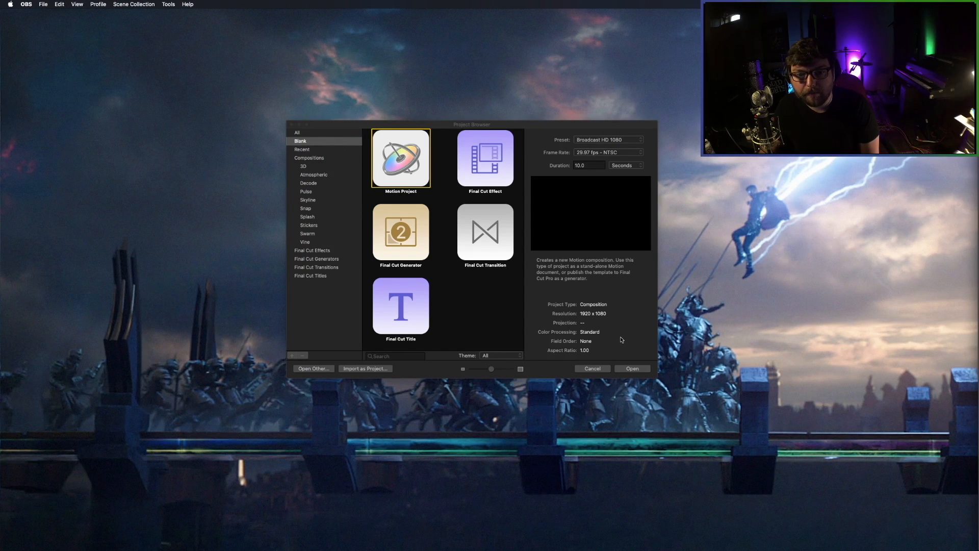
- Create a new Motion Project with the frame rate set to 60 fps
{"action": "left_click", "coordinate": [606, 152]}
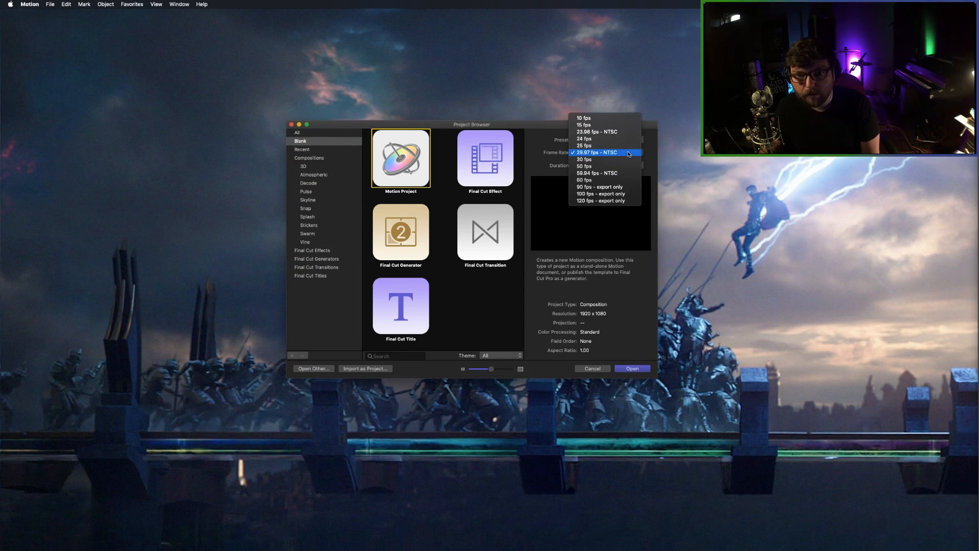
{"action": "left_click", "coordinate": [597, 152]}
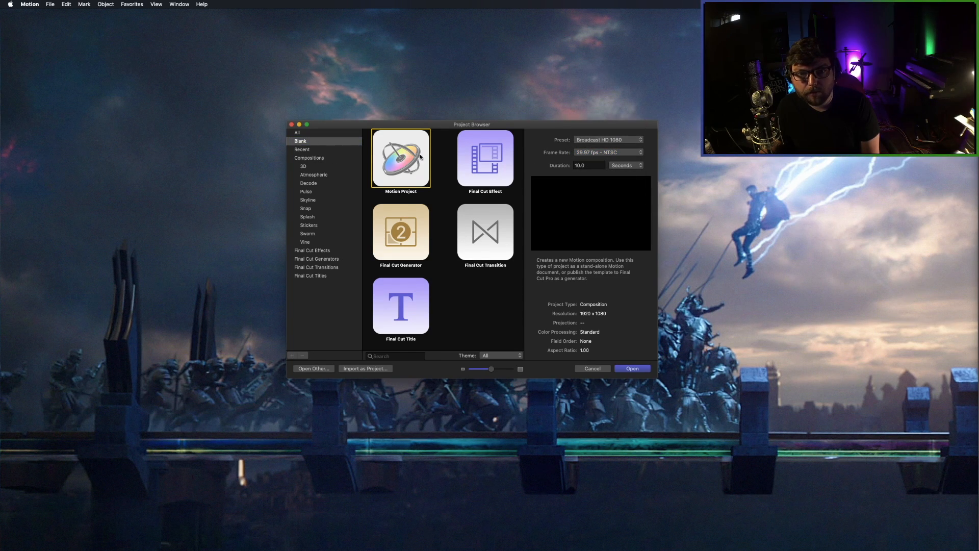
{"action": "left_click", "coordinate": [607, 152]}
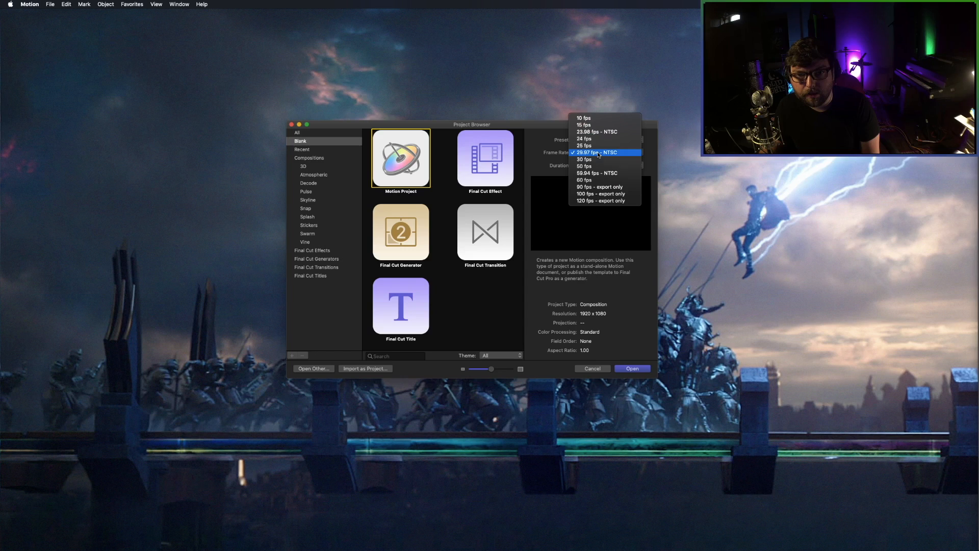
{"action": "left_click", "coordinate": [584, 179]}
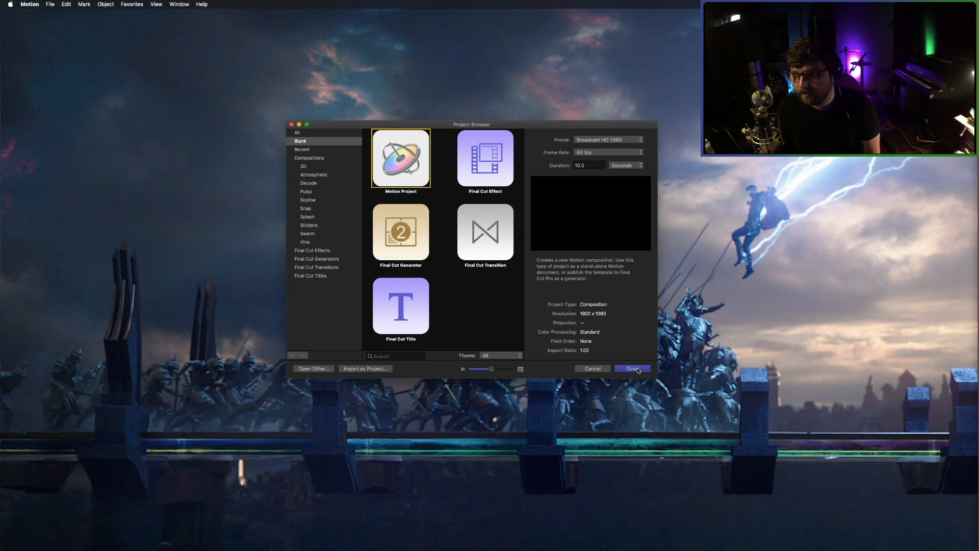
{"action": "left_click", "coordinate": [632, 369]}
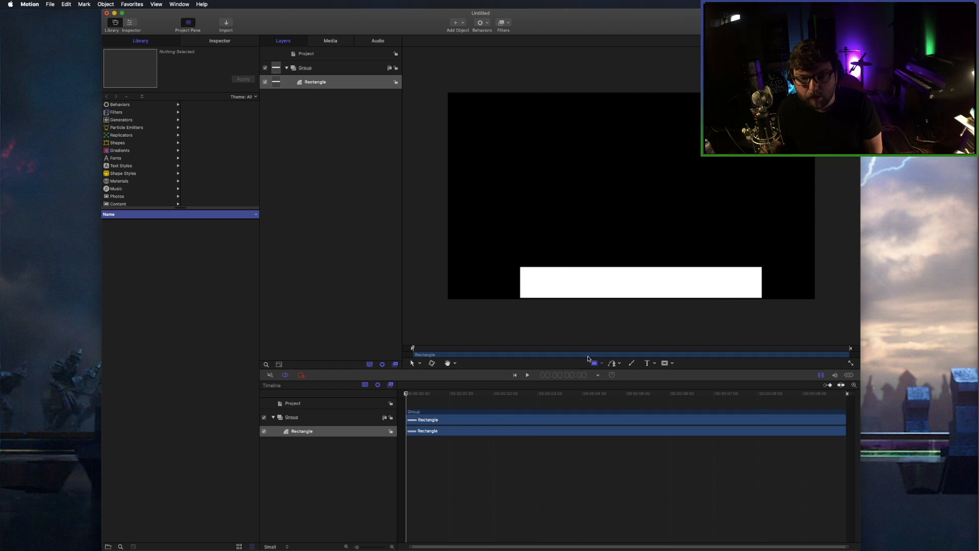
- Drag the white rectangle until it snaps centered horizontally at the bottom (X 0, Y −460)
{"action": "left_click", "coordinate": [594, 363]}
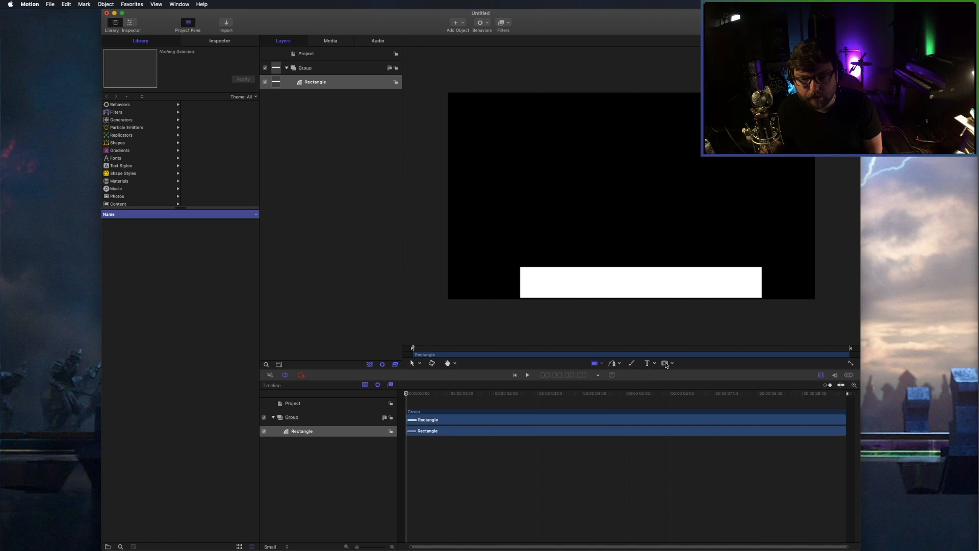
{"action": "left_click", "coordinate": [640, 281]}
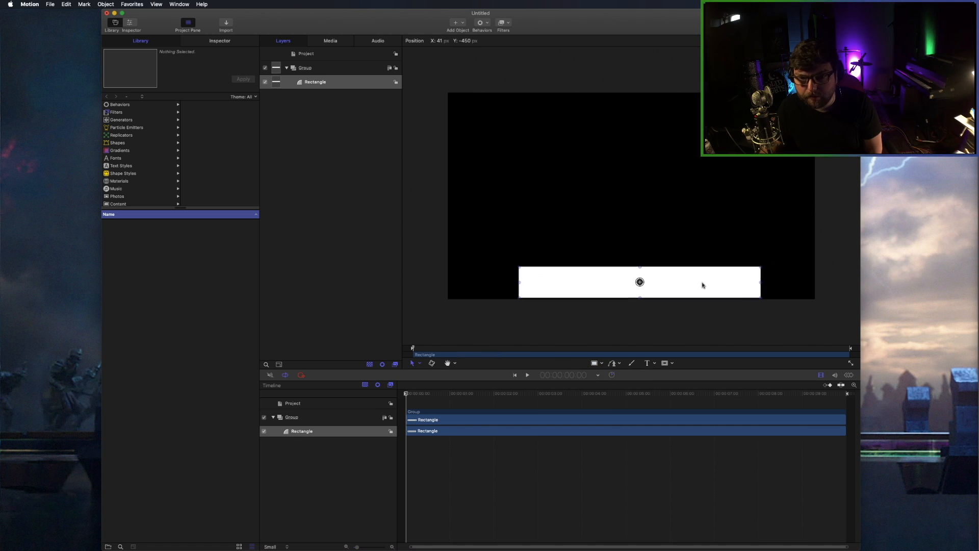
{"action": "left_click_drag", "start_coordinate": [639, 282], "coordinate": [631, 281]}
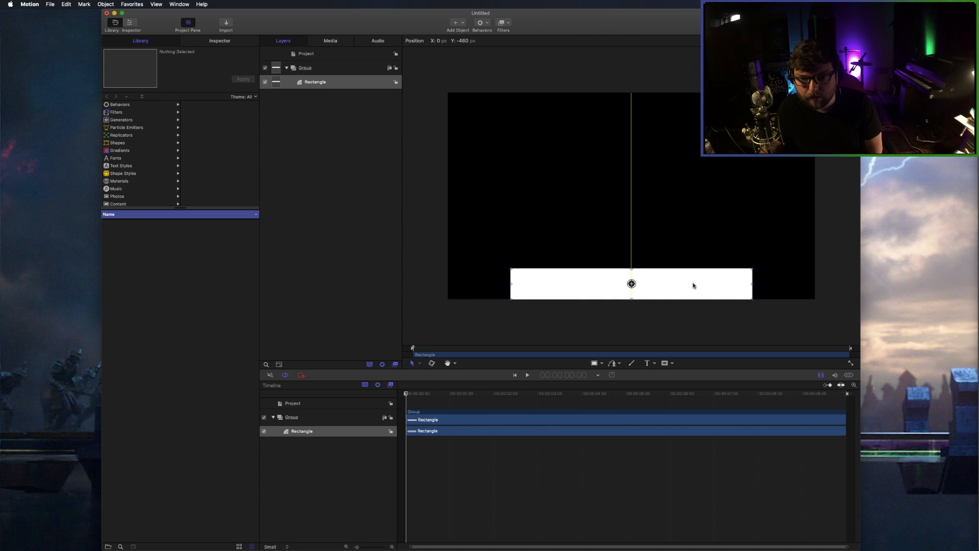
{"action": "mouse_move", "coordinate": [677, 291]}
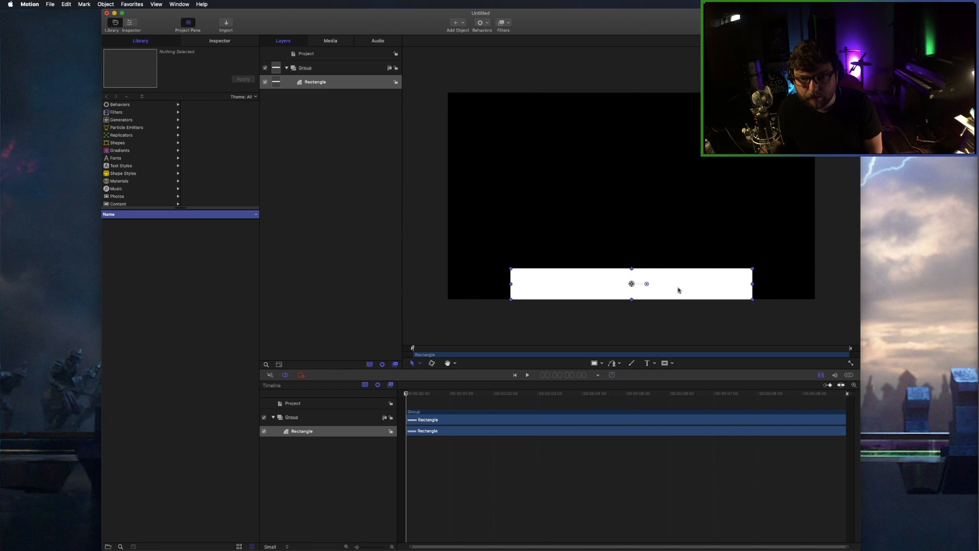
{"action": "mouse_move", "coordinate": [580, 323]}
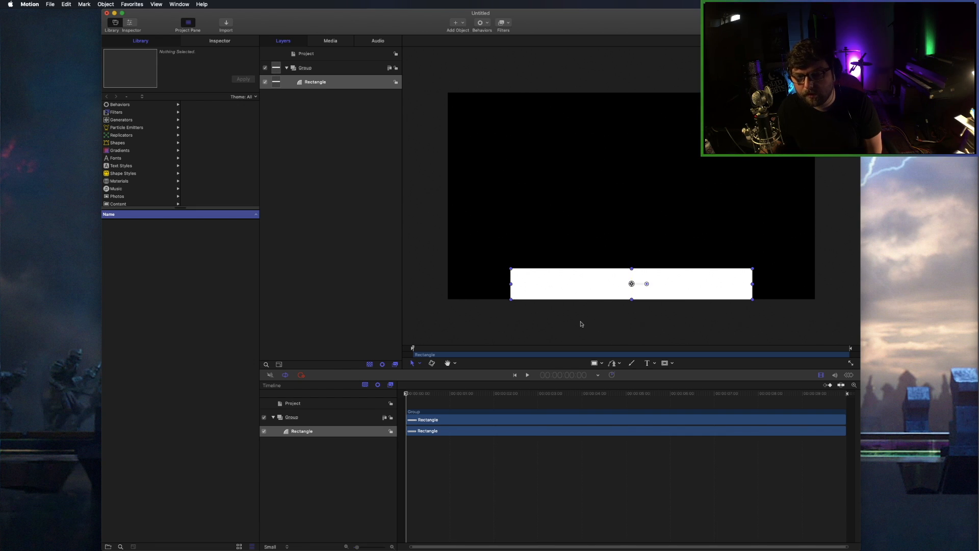
{"action": "left_click", "coordinate": [300, 101]}
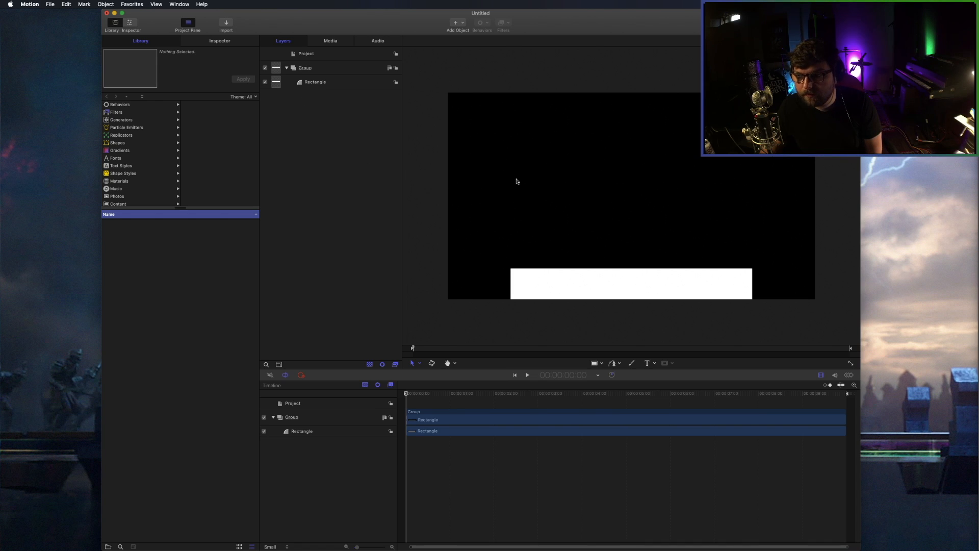
{"action": "mouse_move", "coordinate": [488, 142]}
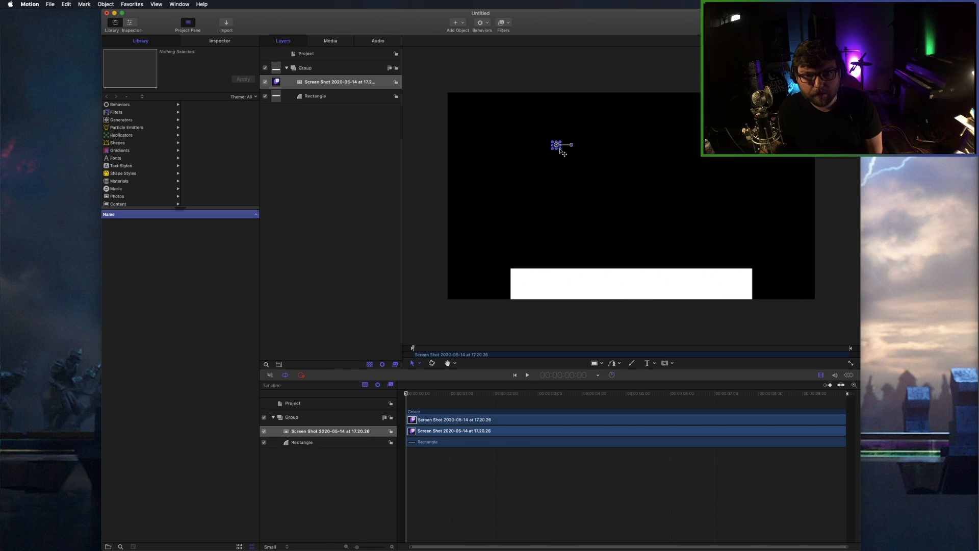
- Bring the Twitch logo screenshot into the canvas and show the rectangle's shape properties
{"action": "left_click_drag", "start_coordinate": [556, 145], "coordinate": [606, 178]}
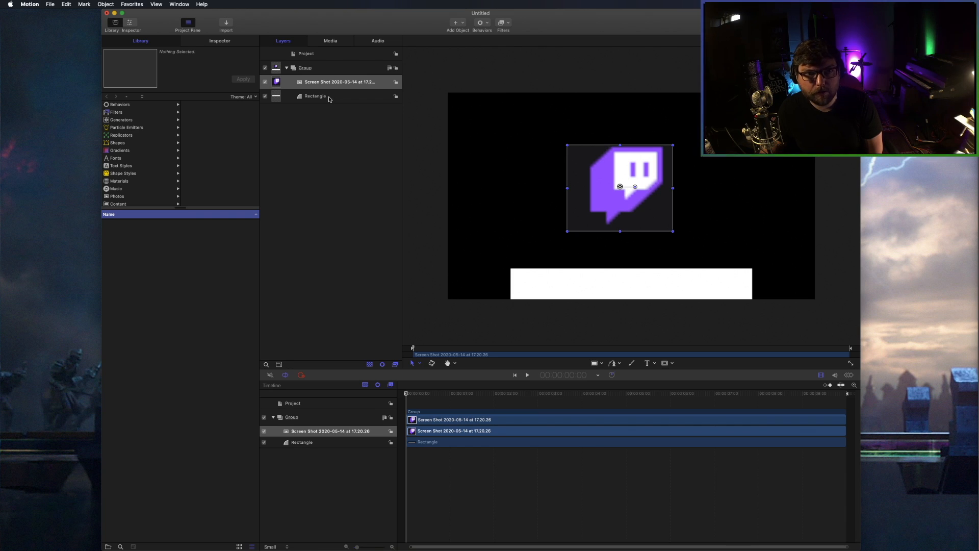
{"action": "left_click", "coordinate": [315, 96]}
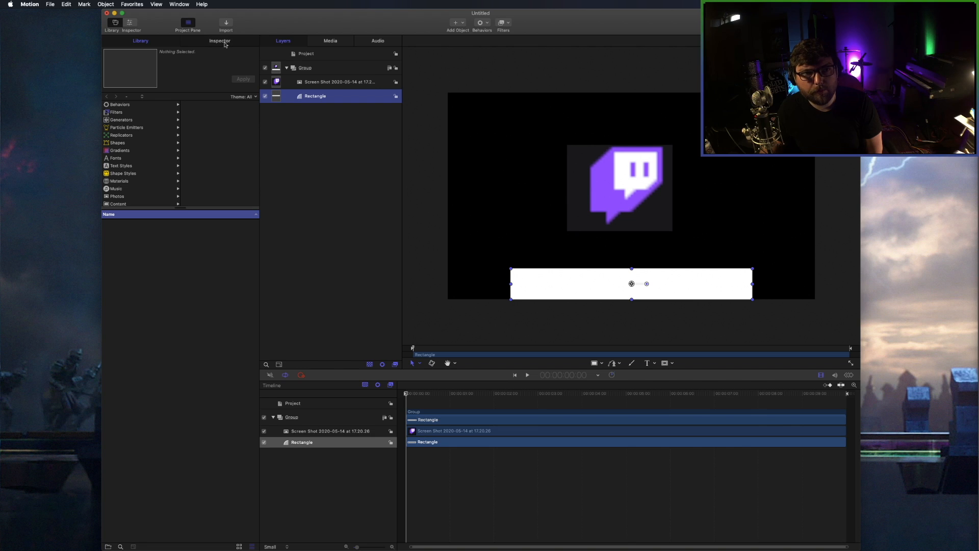
{"action": "left_click", "coordinate": [220, 41]}
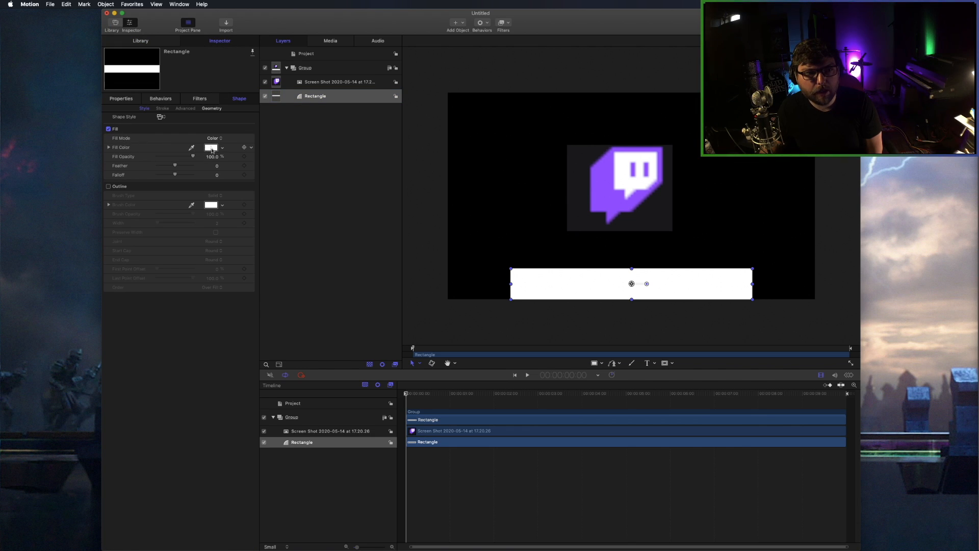
- Fill the rectangle with the logo's purple and add a new text layer above it
{"action": "left_click", "coordinate": [109, 186]}
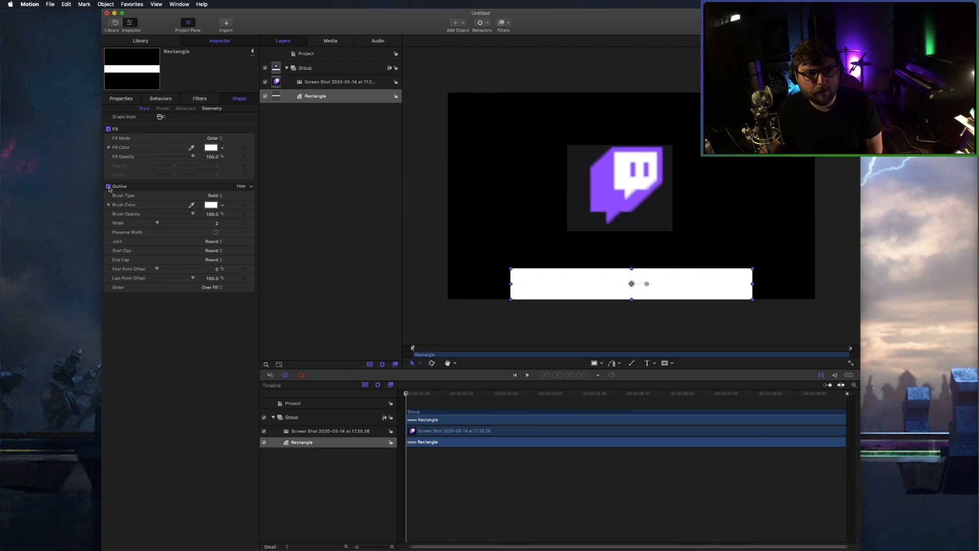
{"action": "left_click", "coordinate": [108, 186]}
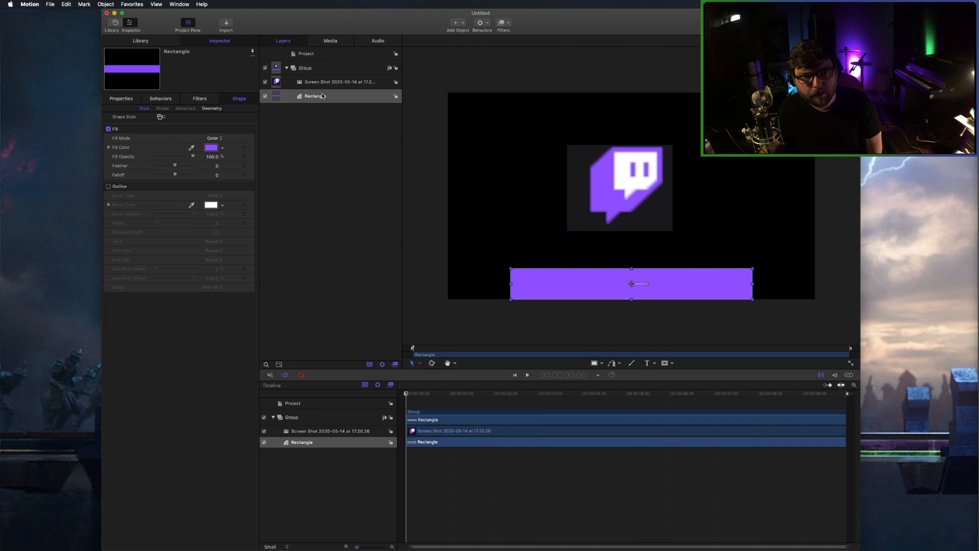
{"action": "right_click", "coordinate": [339, 82]}
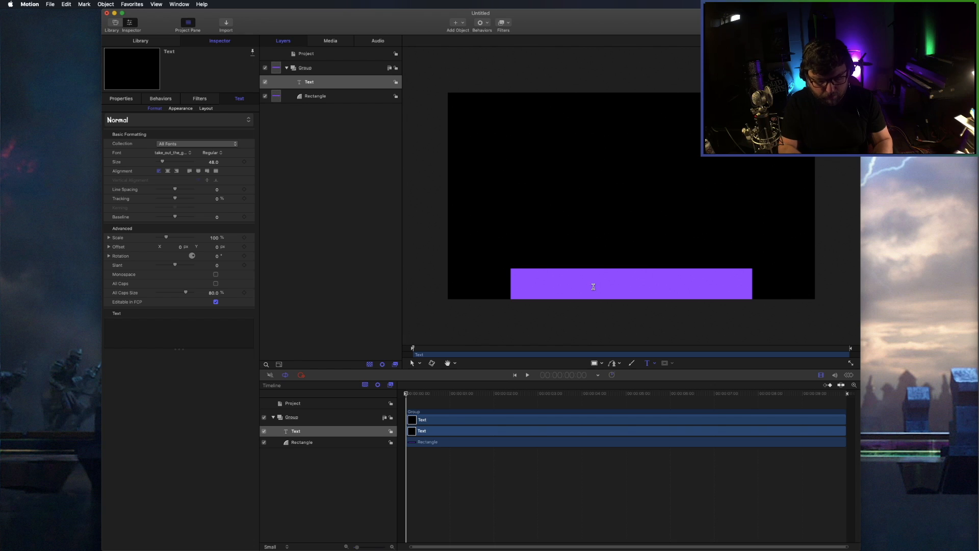
- Enter twitch.tv/EyeSuckDrums as large white text across the purple bar
{"action": "type", "text": "twl"}
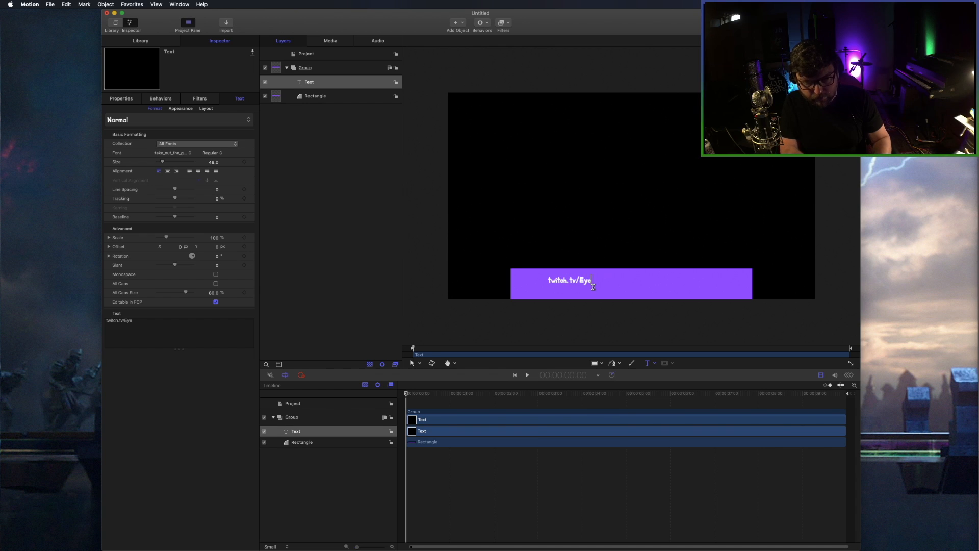
{"action": "type", "text": "SuckDrums"}
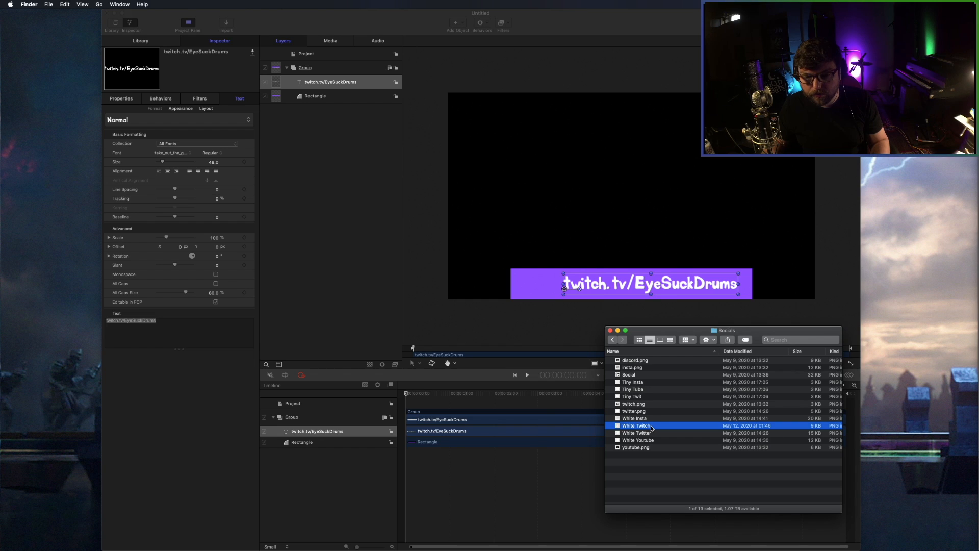
- Place the White Twitch image at about 20% scale left of the URL on the bar
{"action": "left_click_drag", "start_coordinate": [634, 426], "coordinate": [559, 282]}
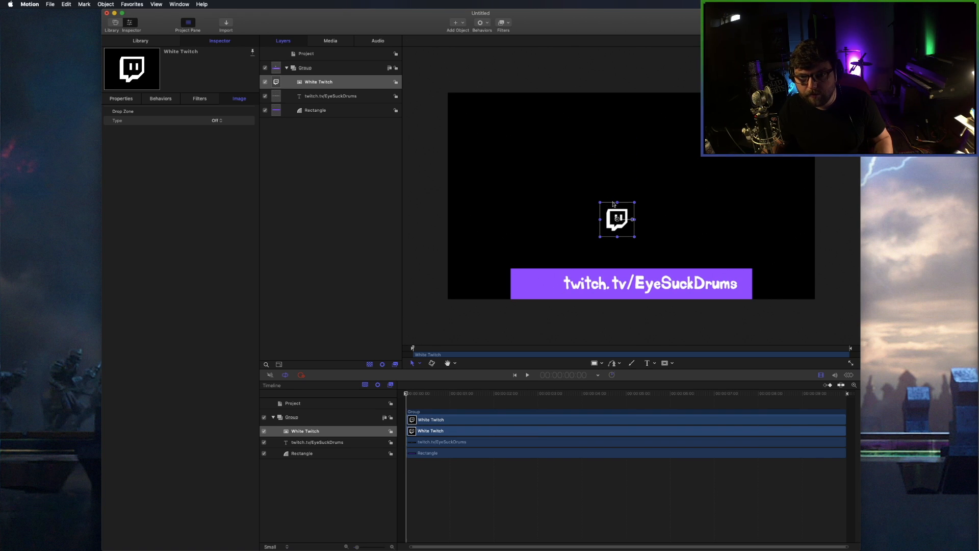
{"action": "left_click_drag", "start_coordinate": [616, 218], "coordinate": [542, 283]}
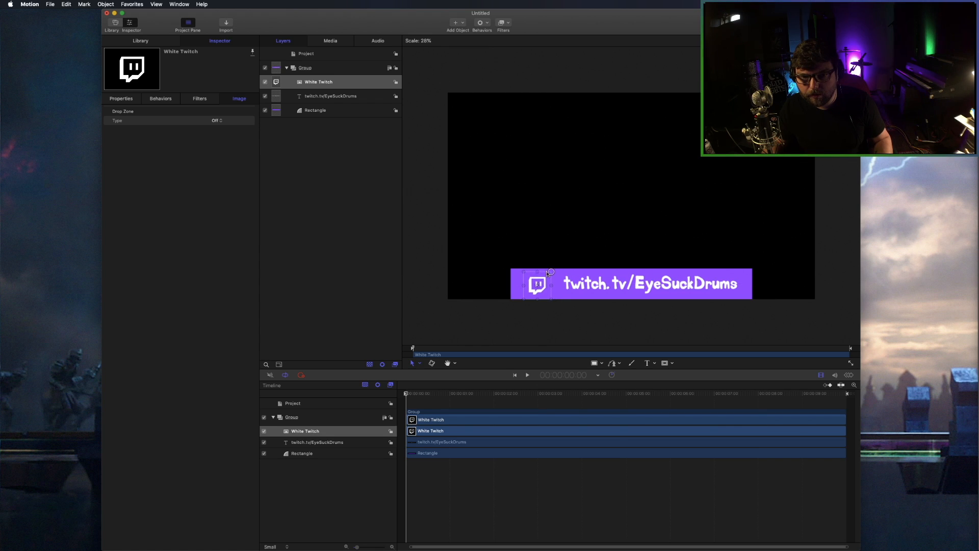
{"action": "left_click", "coordinate": [536, 283]}
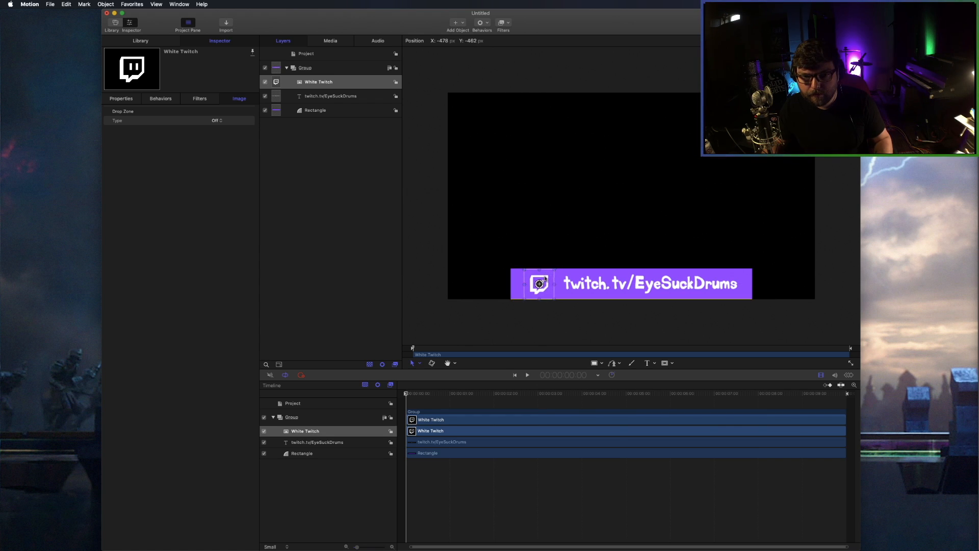
{"action": "left_click", "coordinate": [538, 284]}
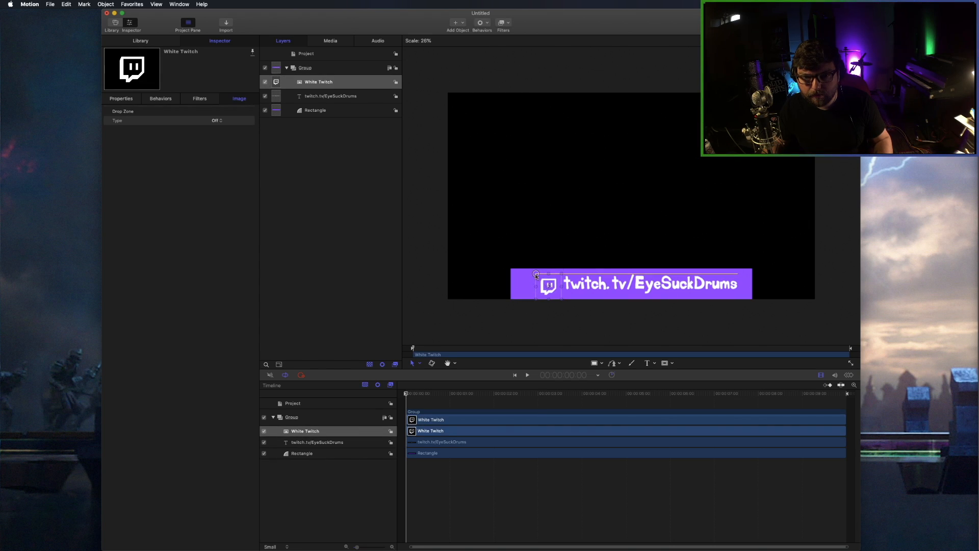
{"action": "left_click", "coordinate": [542, 284]}
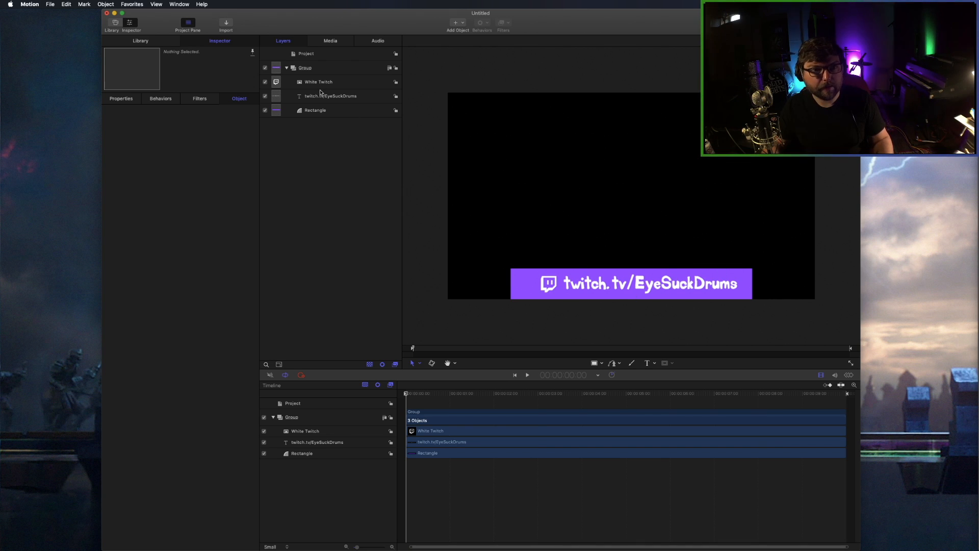
- Rename the group holding the bar layers to Purple Bar and enable Position keyframing
{"action": "left_click", "coordinate": [305, 67]}
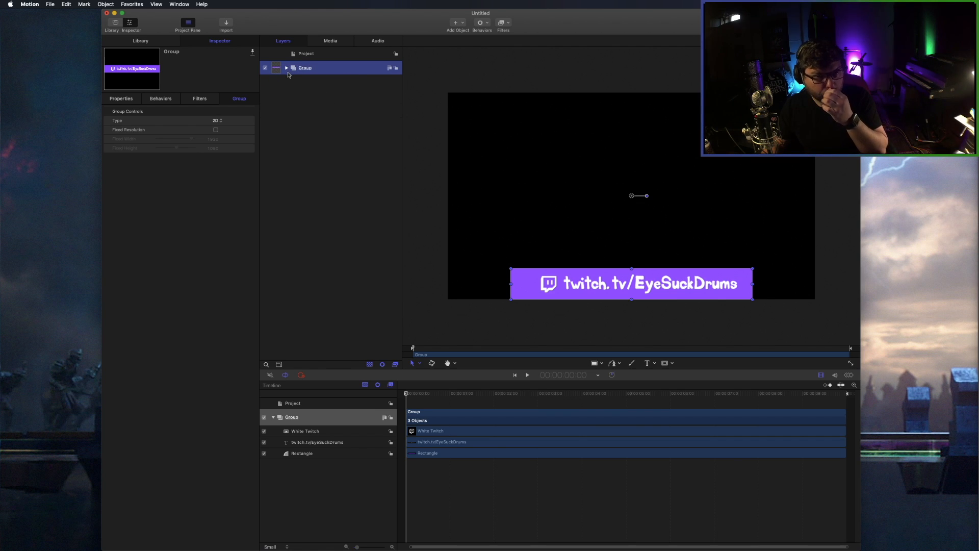
{"action": "double_click", "coordinate": [305, 67]}
{"action": "type", "text": "Purple Bar"}
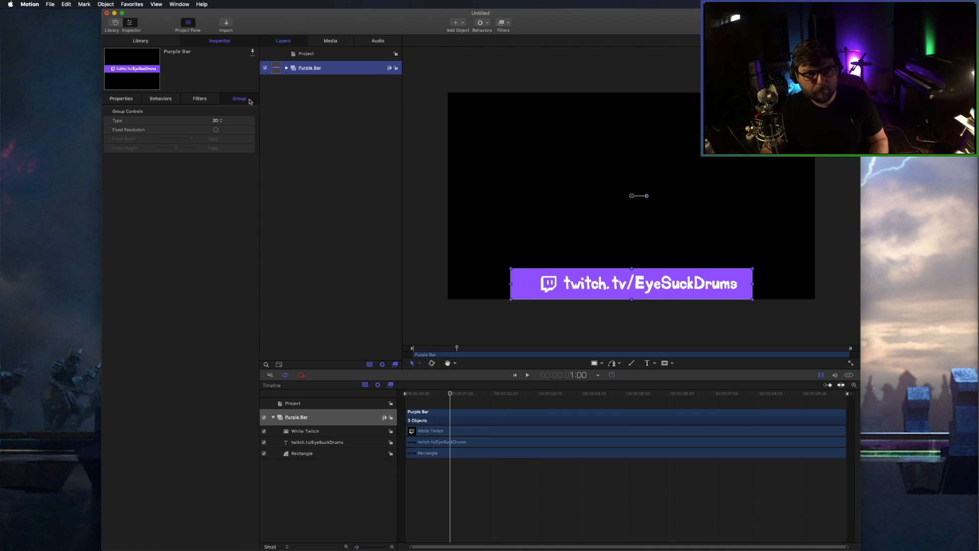
{"action": "left_click", "coordinate": [120, 98]}
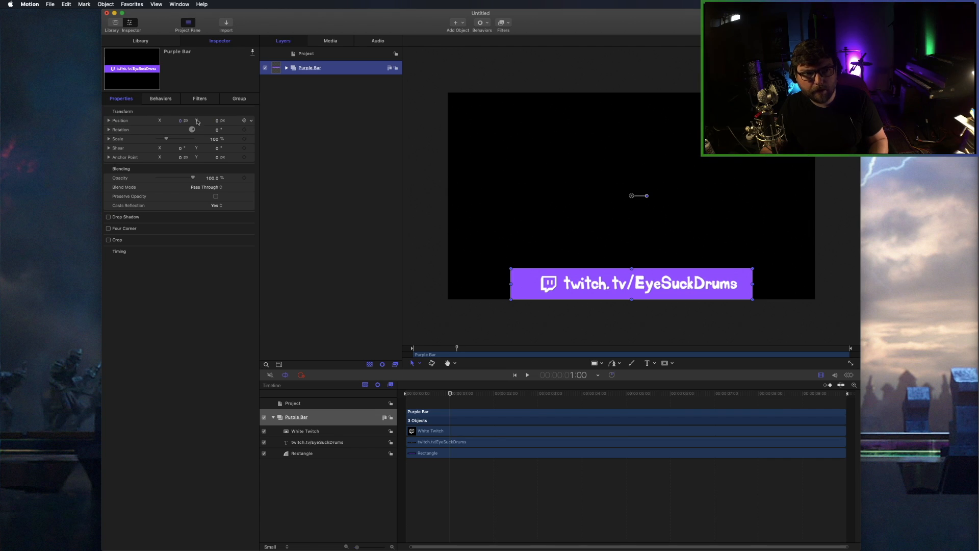
{"action": "mouse_move", "coordinate": [244, 122]}
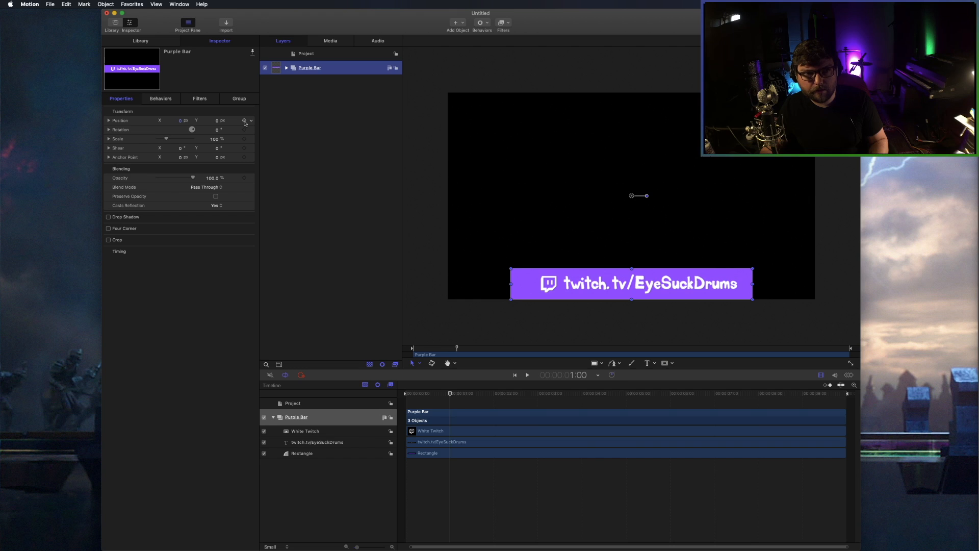
{"action": "mouse_move", "coordinate": [244, 120]}
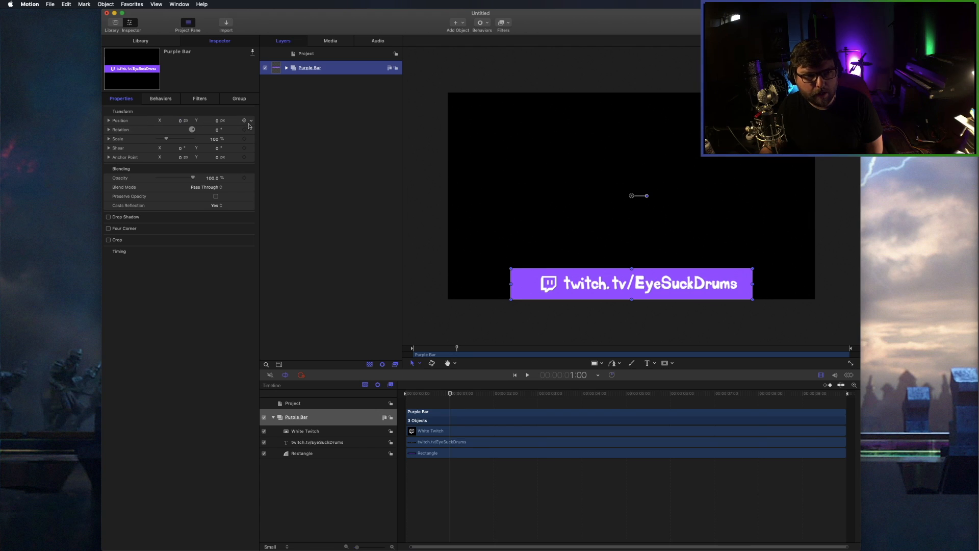
{"action": "mouse_move", "coordinate": [245, 120]}
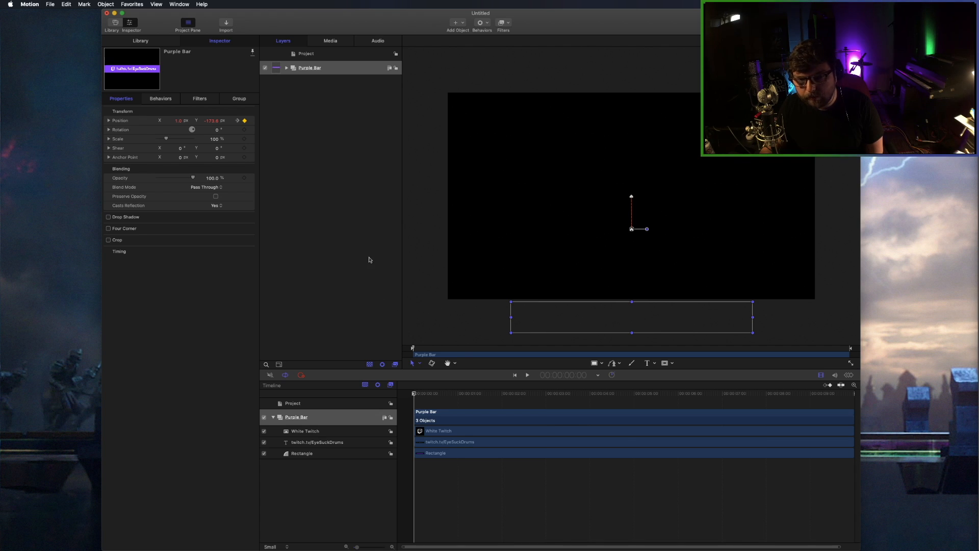
{"action": "mouse_move", "coordinate": [445, 390]}
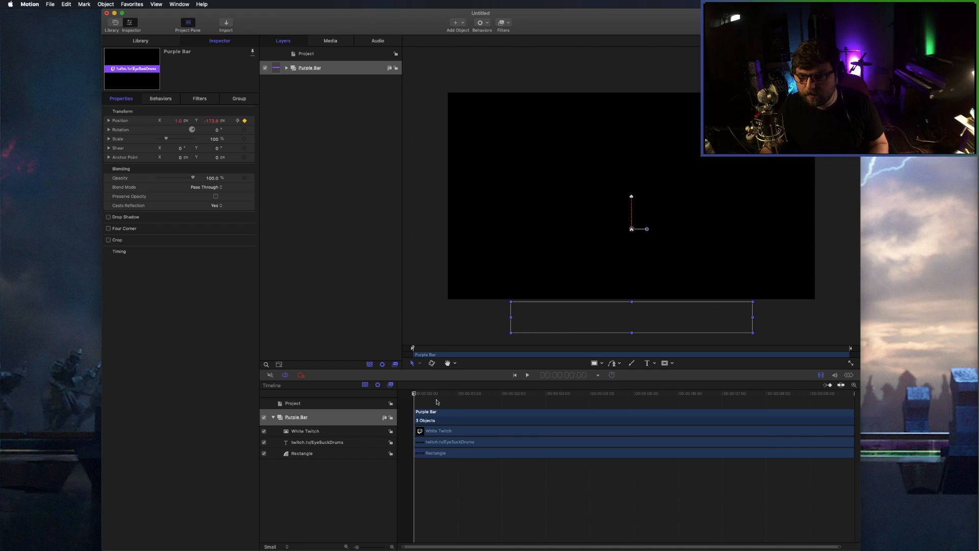
- Add a Position keyframe at the last frame with the bar below the frame edge
{"action": "left_click", "coordinate": [526, 375]}
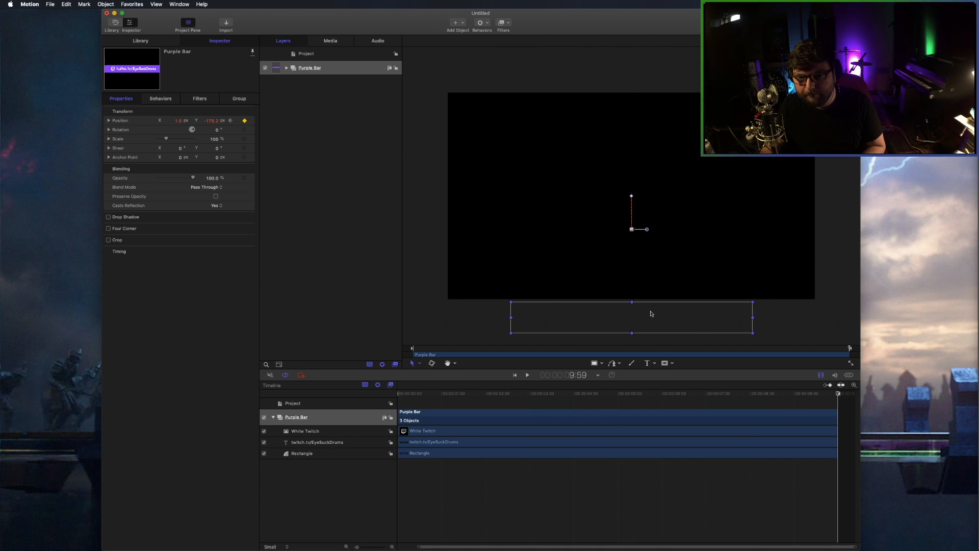
{"action": "left_click", "coordinate": [526, 375]}
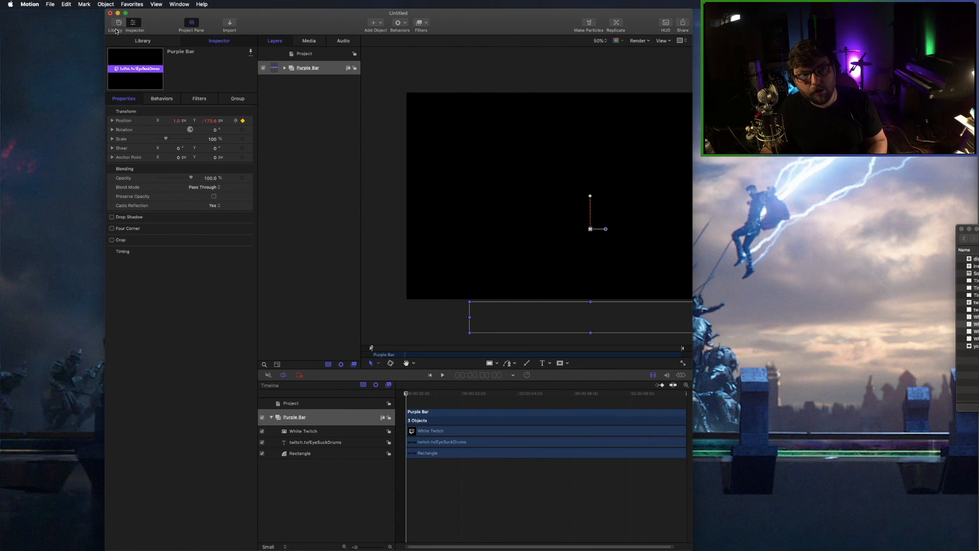
- Start Export Movie and title the export Twitch Popup
{"action": "left_click", "coordinate": [49, 4]}
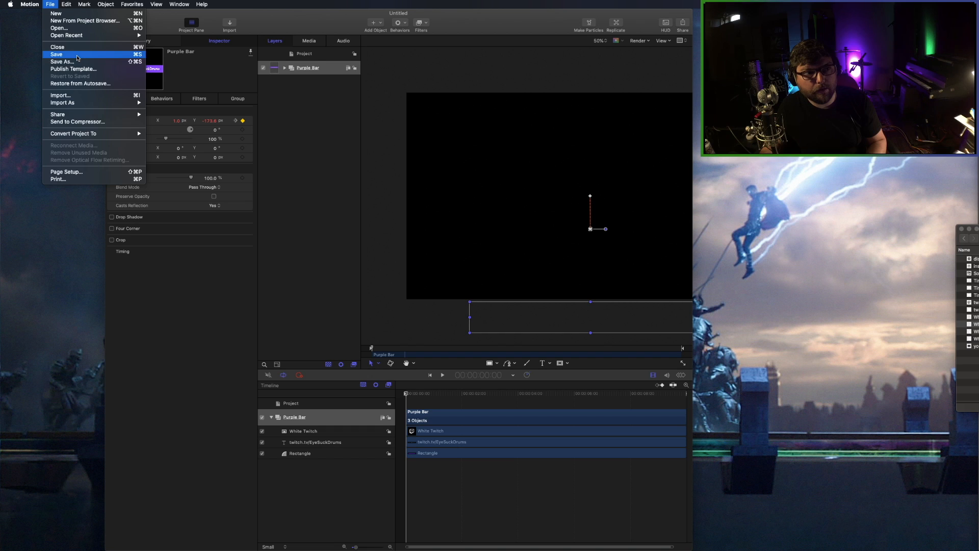
{"action": "mouse_move", "coordinate": [57, 115]}
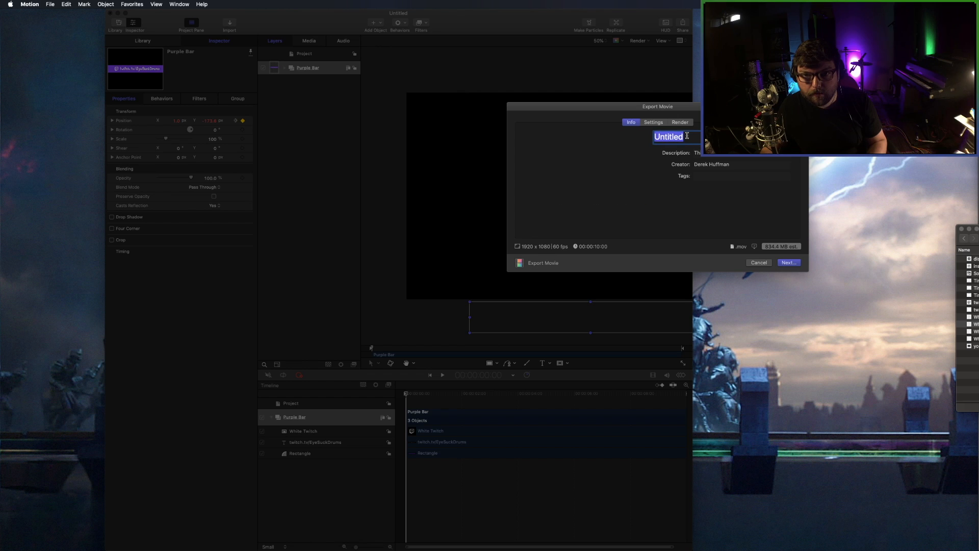
{"action": "type", "text": "Twitch Popu"}
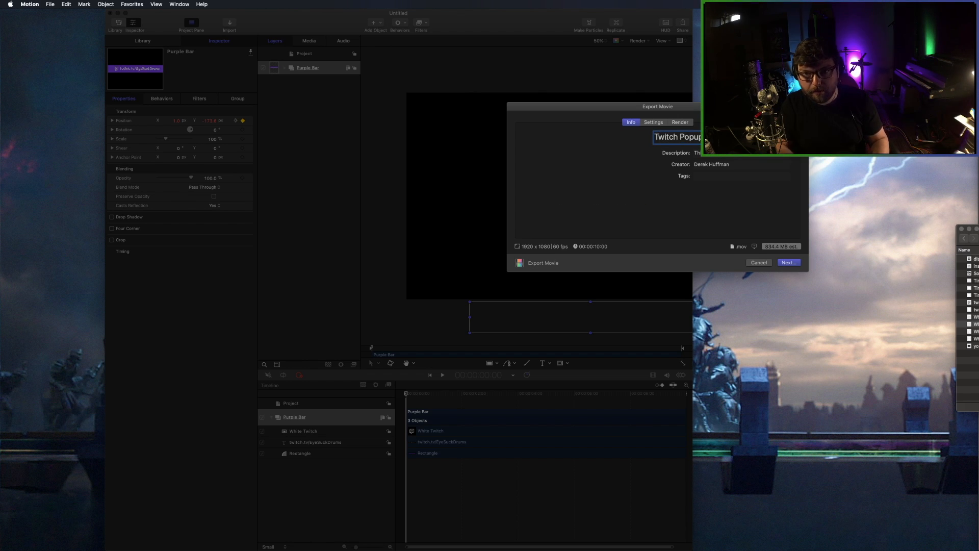
{"action": "left_click", "coordinate": [653, 122]}
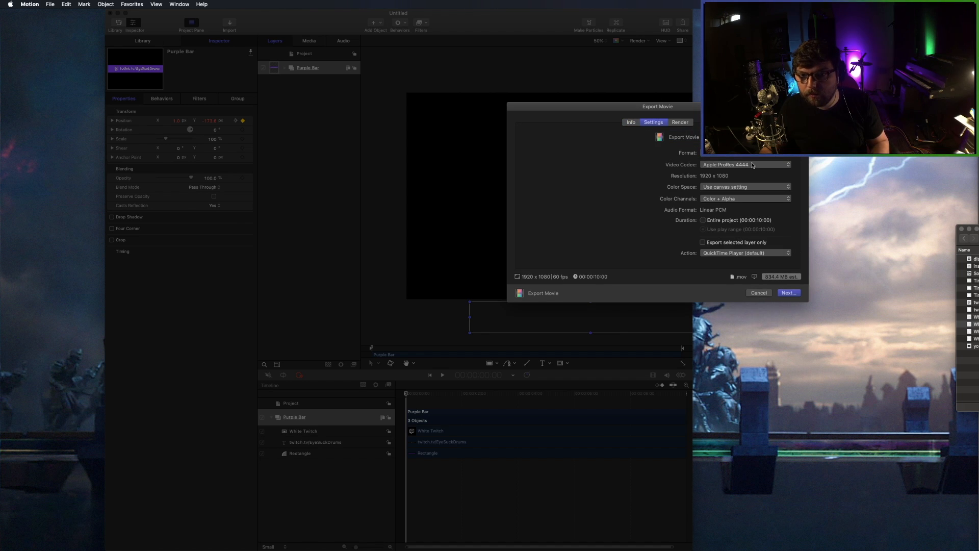
- Set the codec to Apple ProRes 4444 with Color + Alpha channels and continue to saving
{"action": "left_click", "coordinate": [745, 165]}
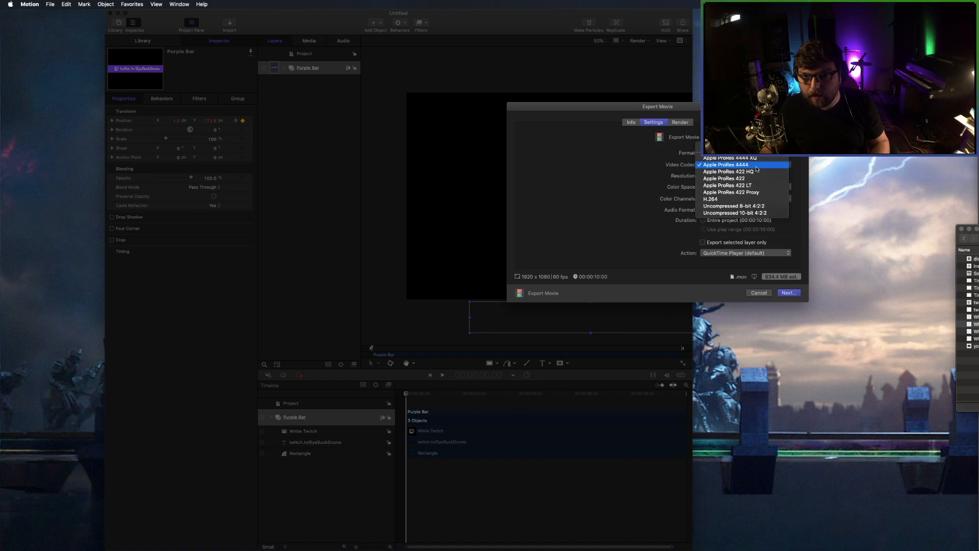
{"action": "left_click", "coordinate": [724, 165]}
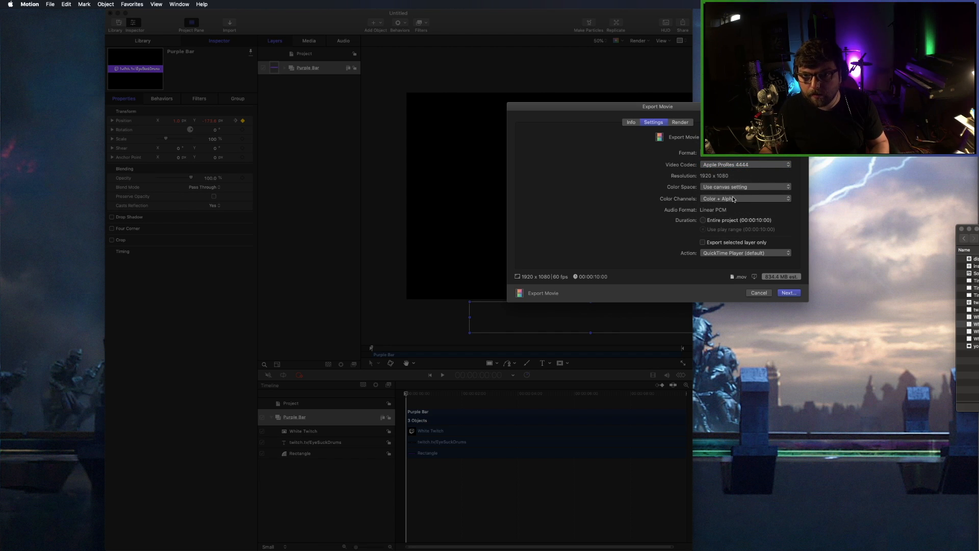
{"action": "left_click", "coordinate": [745, 198]}
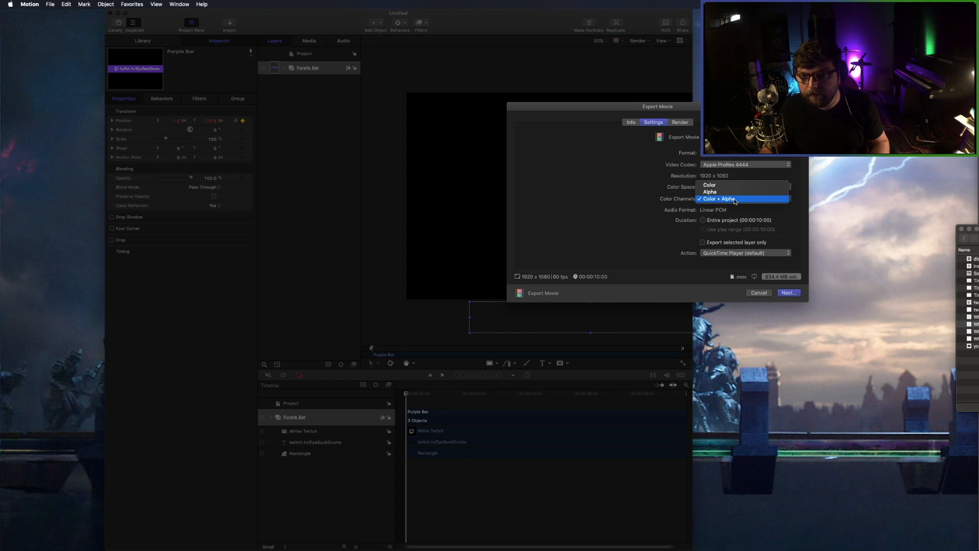
{"action": "left_click", "coordinate": [727, 199]}
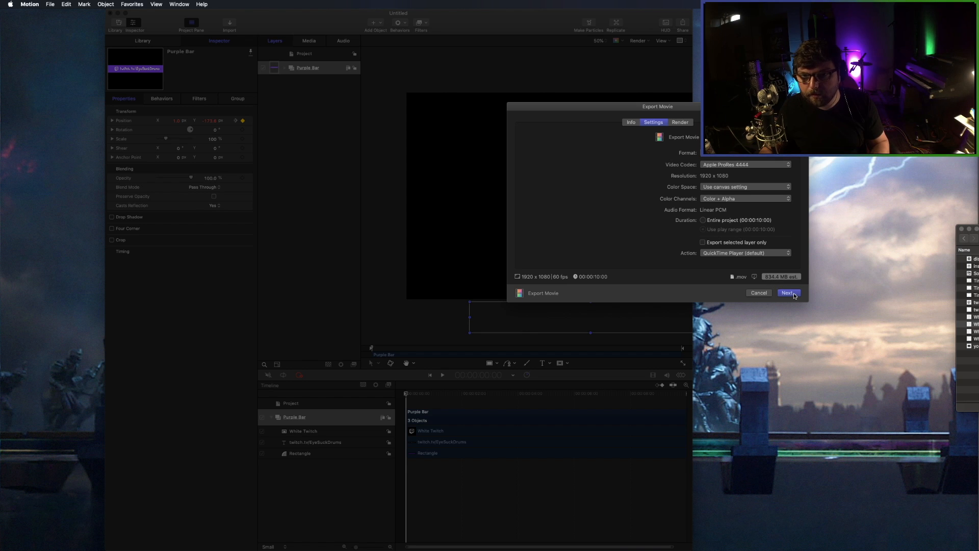
{"action": "left_click", "coordinate": [788, 293]}
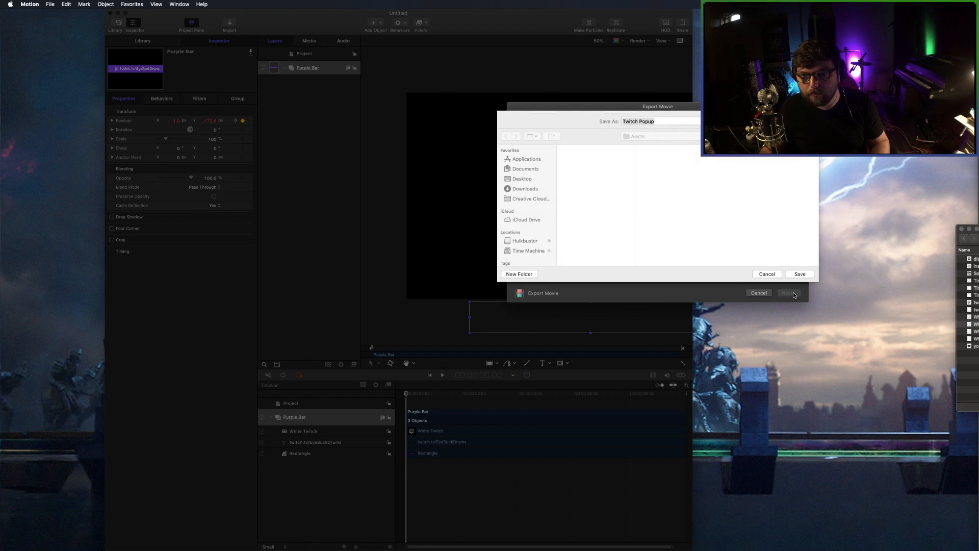
- Save Twitch Popup.mov into the Alerts folder
{"action": "left_click", "coordinate": [637, 136]}
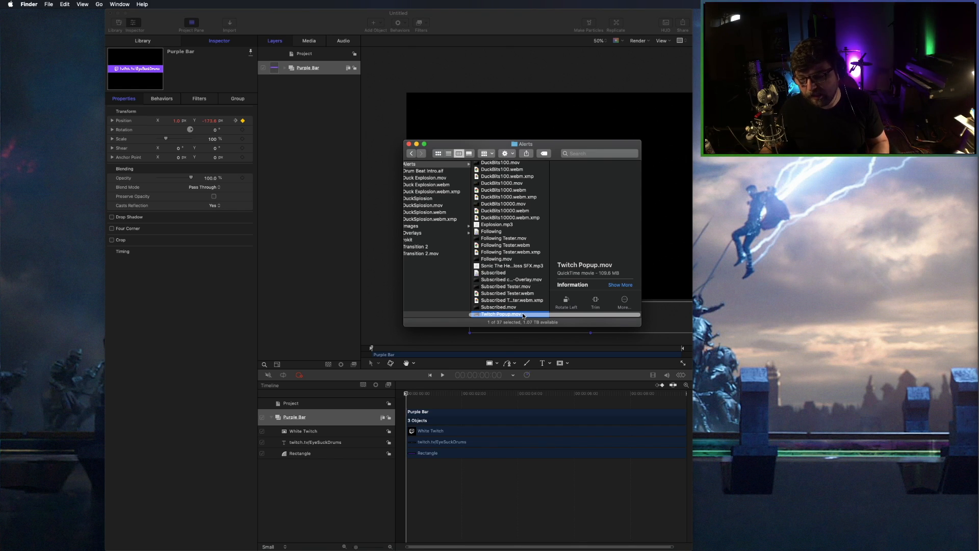
- Select and open the exported Twitch Popup.mov in the Alerts folder to verify it
{"action": "left_click", "coordinate": [498, 307]}
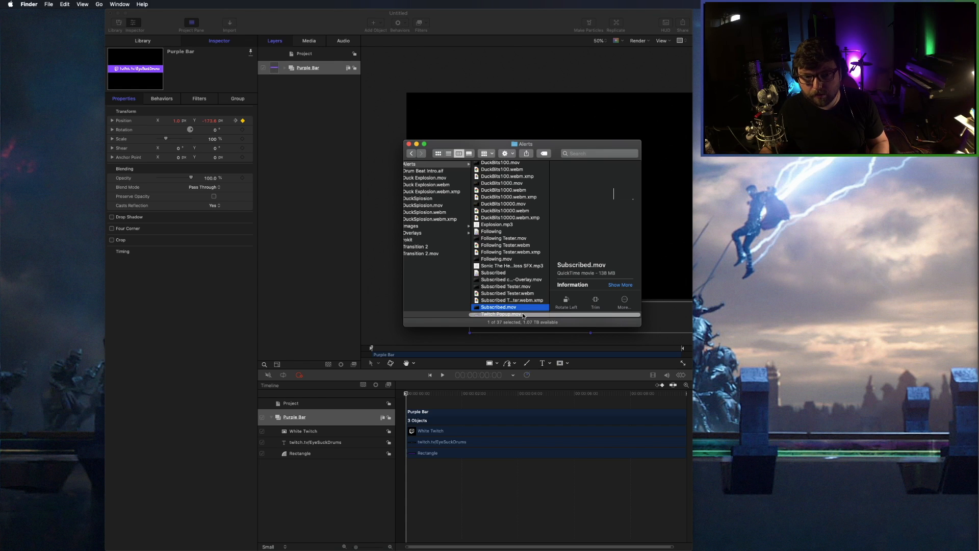
{"action": "left_click", "coordinate": [502, 313]}
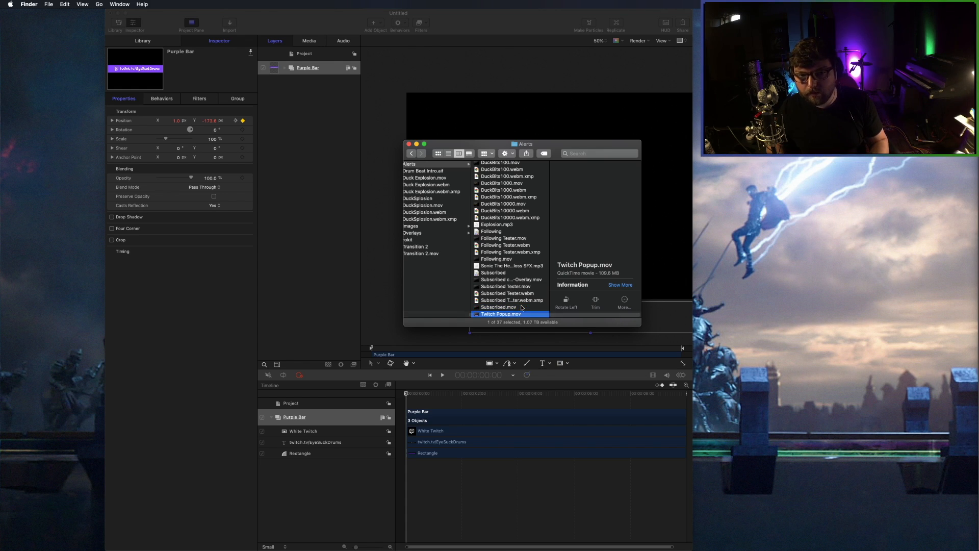
{"action": "double_click", "coordinate": [500, 315]}
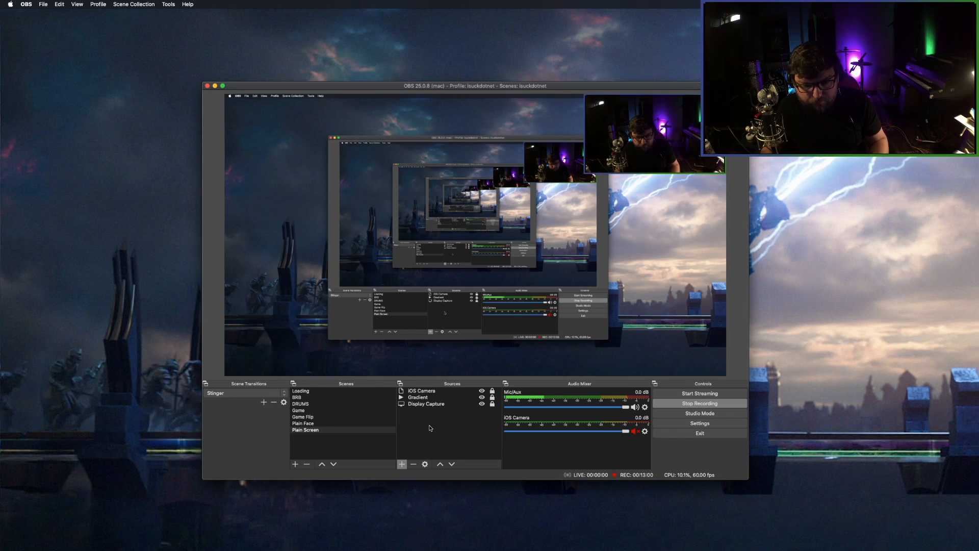
{"action": "mouse_move", "coordinate": [427, 439]}
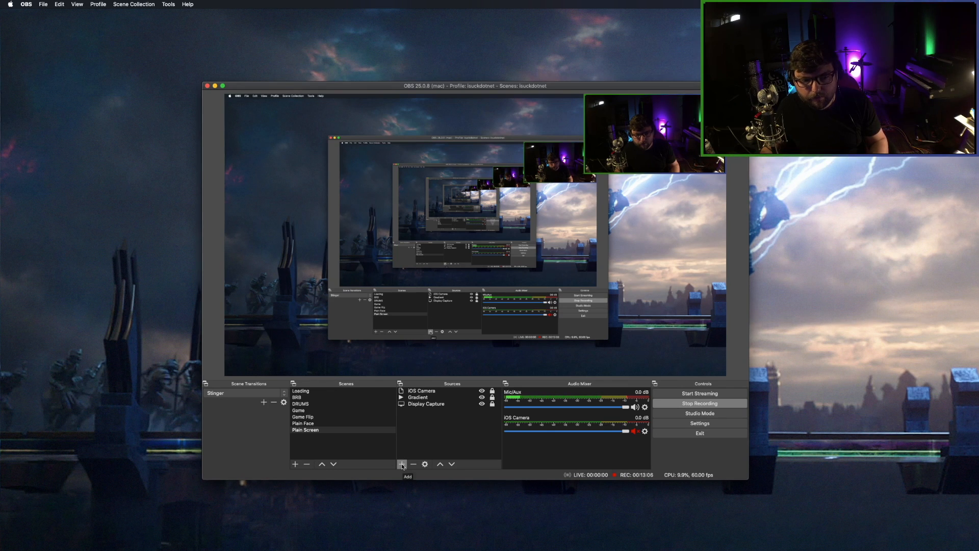
- Create a new Media Source named Twitch Popup in the Plain Screen scene
{"action": "left_click", "coordinate": [402, 463]}
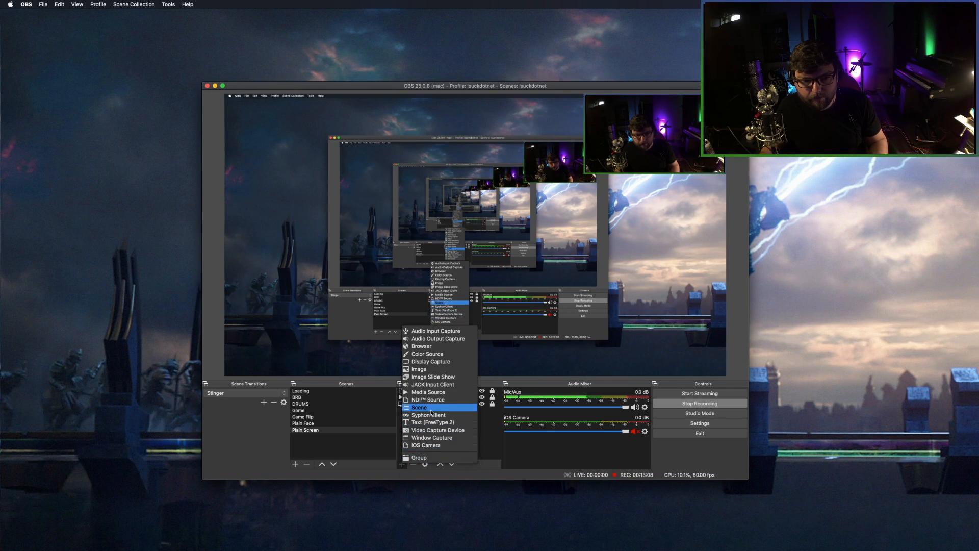
{"action": "left_click", "coordinate": [420, 407]}
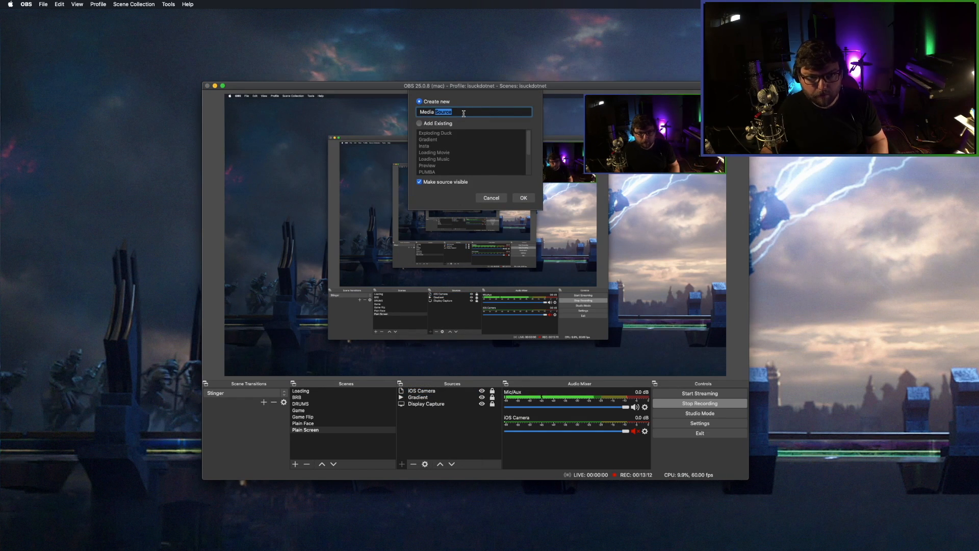
{"action": "type", "text": "Twitch Popu"}
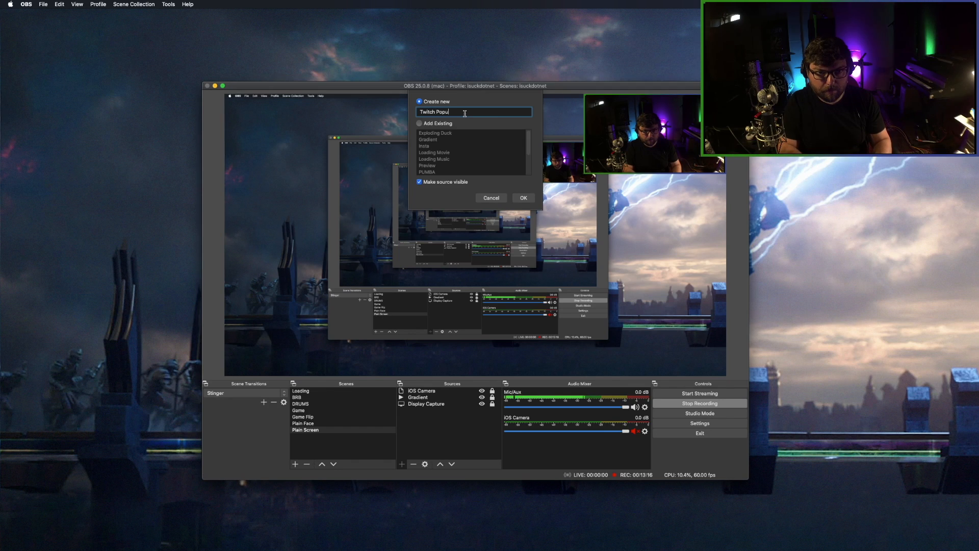
{"action": "left_click", "coordinate": [524, 198]}
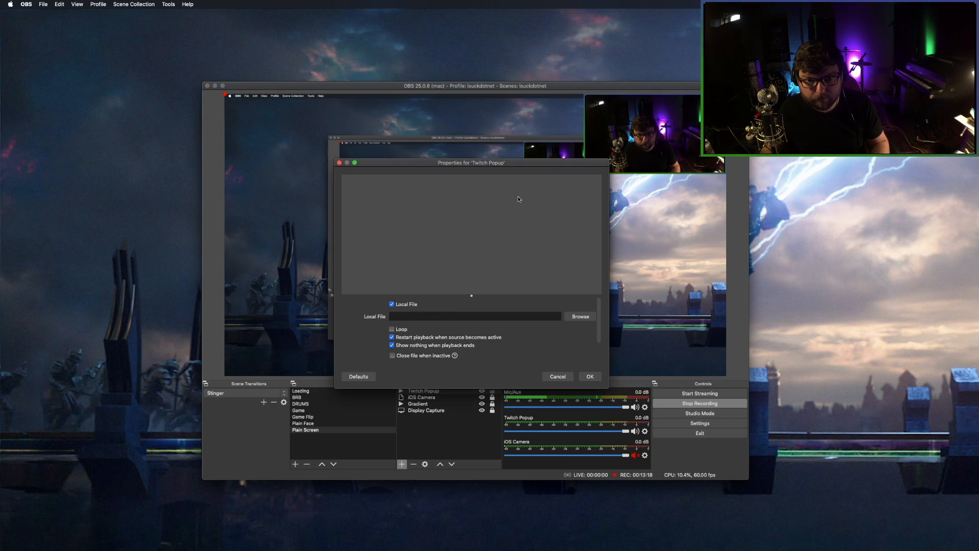
- Point the source's local file to Twitch Popup.mov in the Alerts folder
{"action": "left_click", "coordinate": [578, 316]}
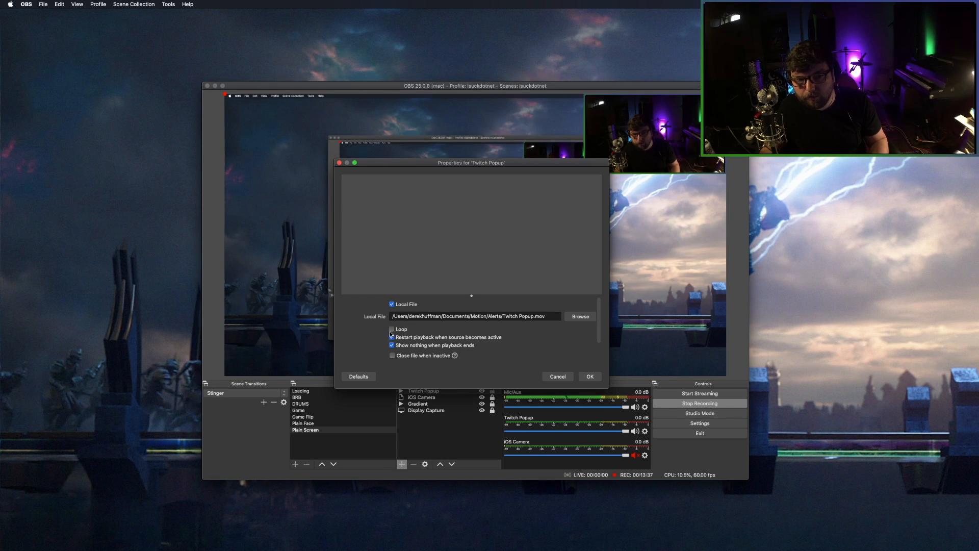
{"action": "left_click", "coordinate": [392, 330]}
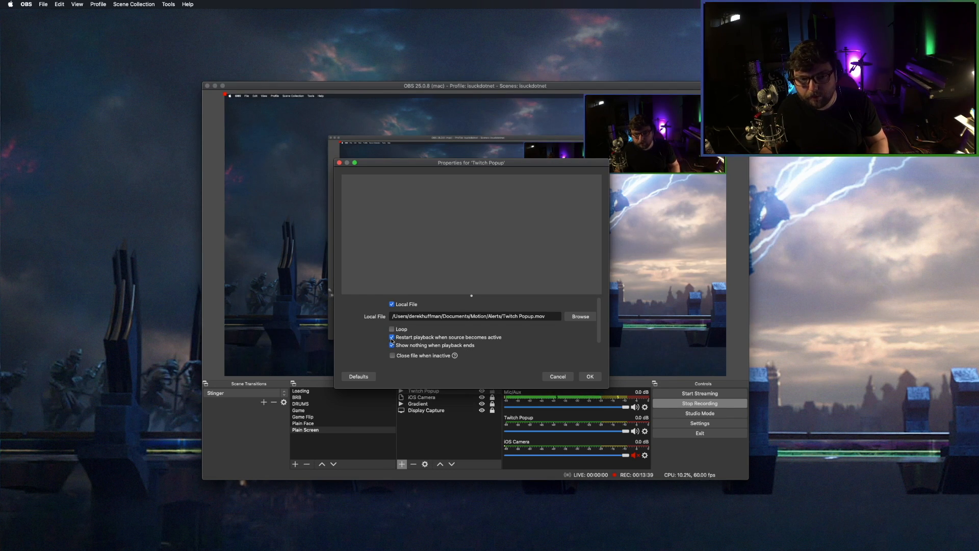